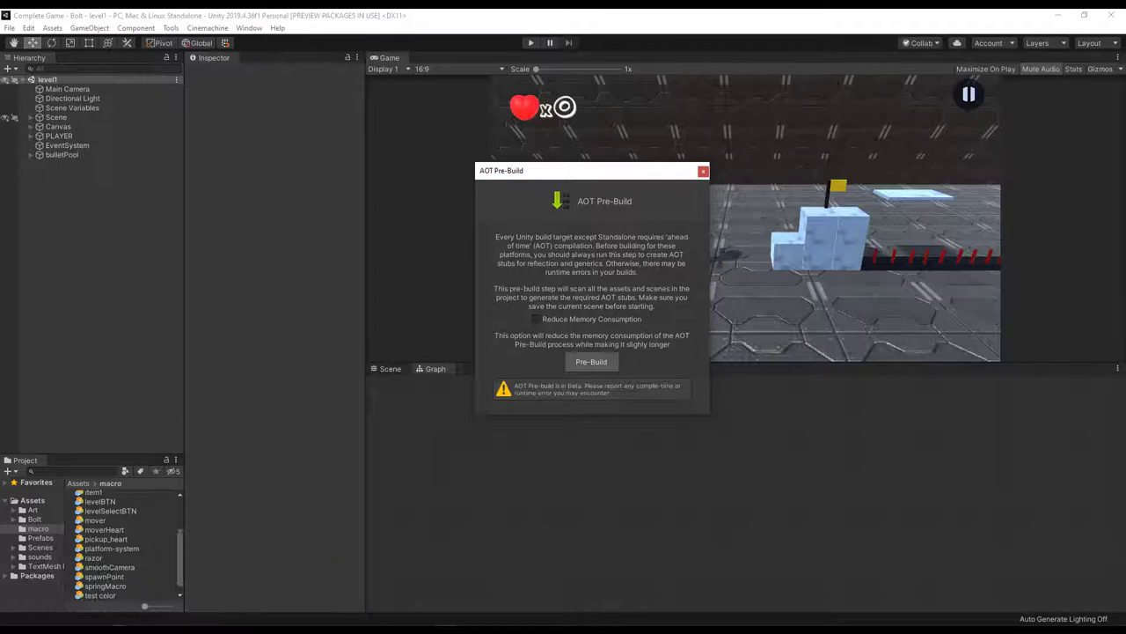
mouse_move(394, 450)
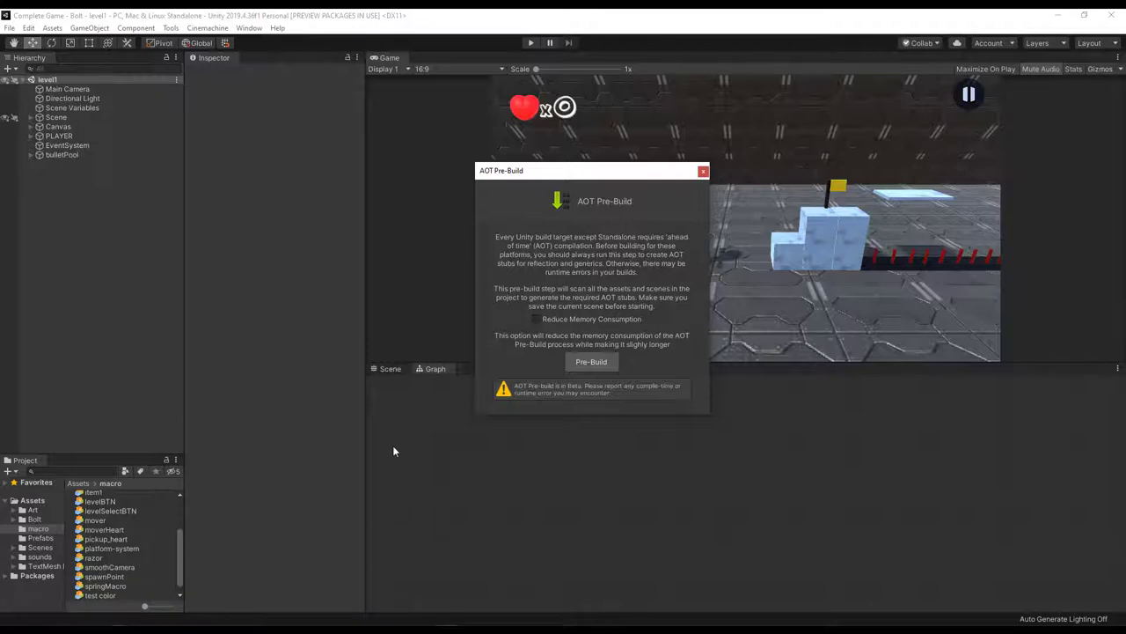
mouse_move(588, 471)
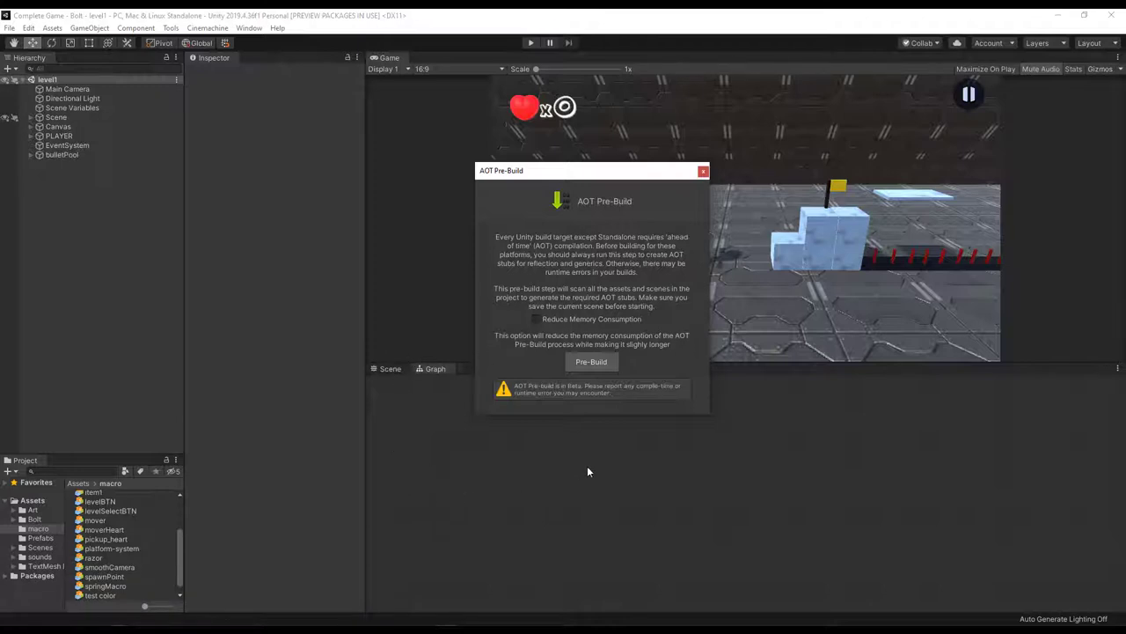
Close Bolt's AOT Pre-Build window and reopen it via Tools > Bolt > AOT Pre-Build.
click(702, 171)
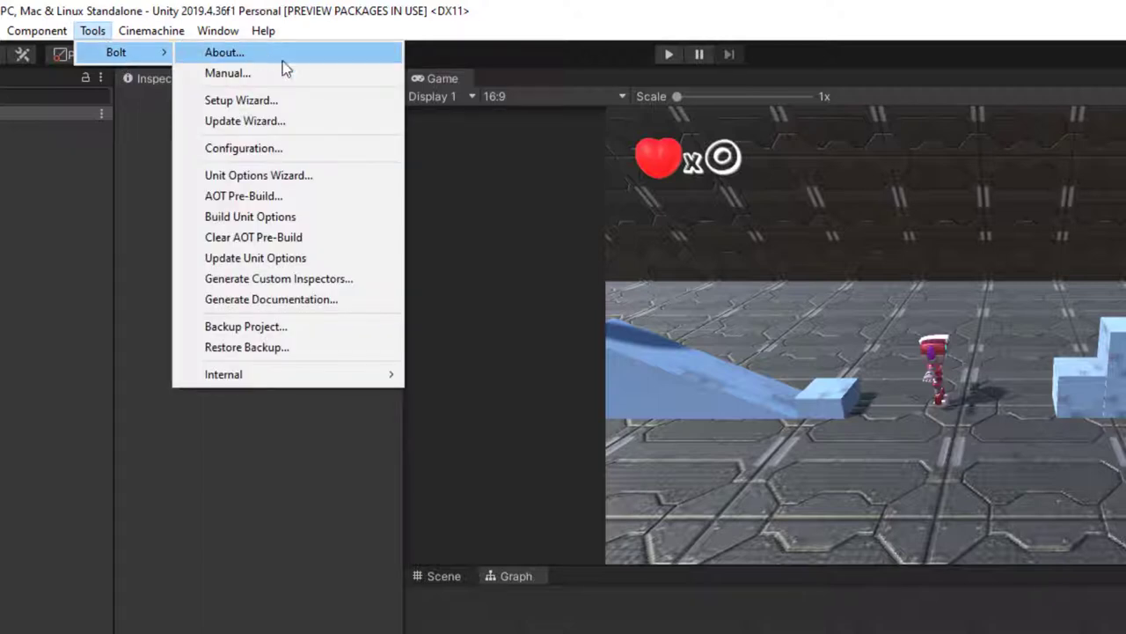
mouse_move(337, 195)
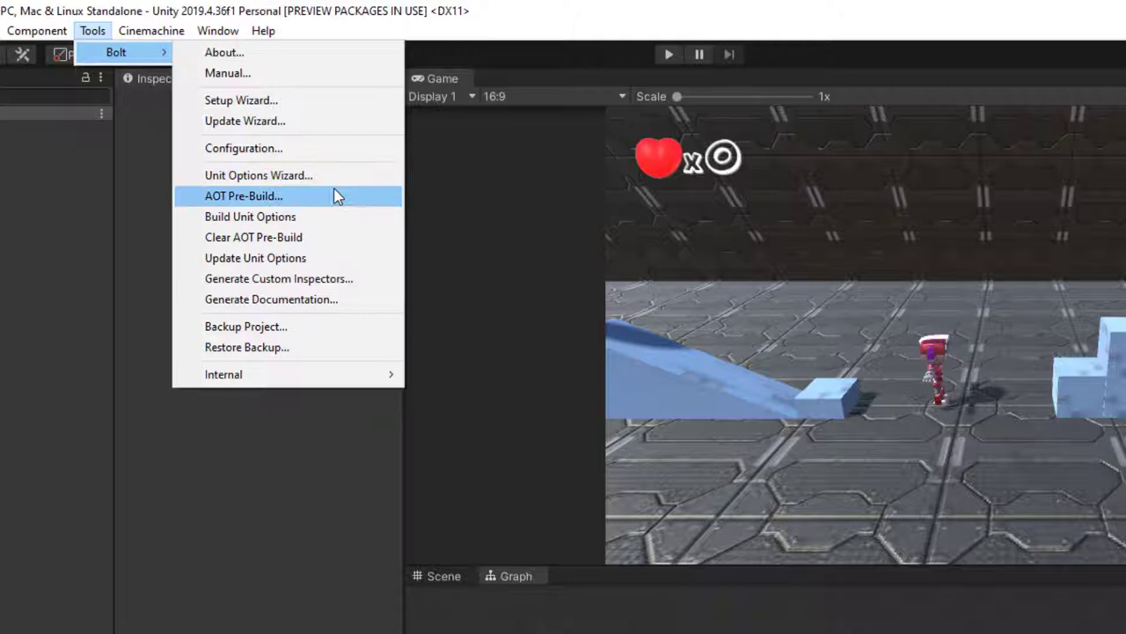
click(243, 195)
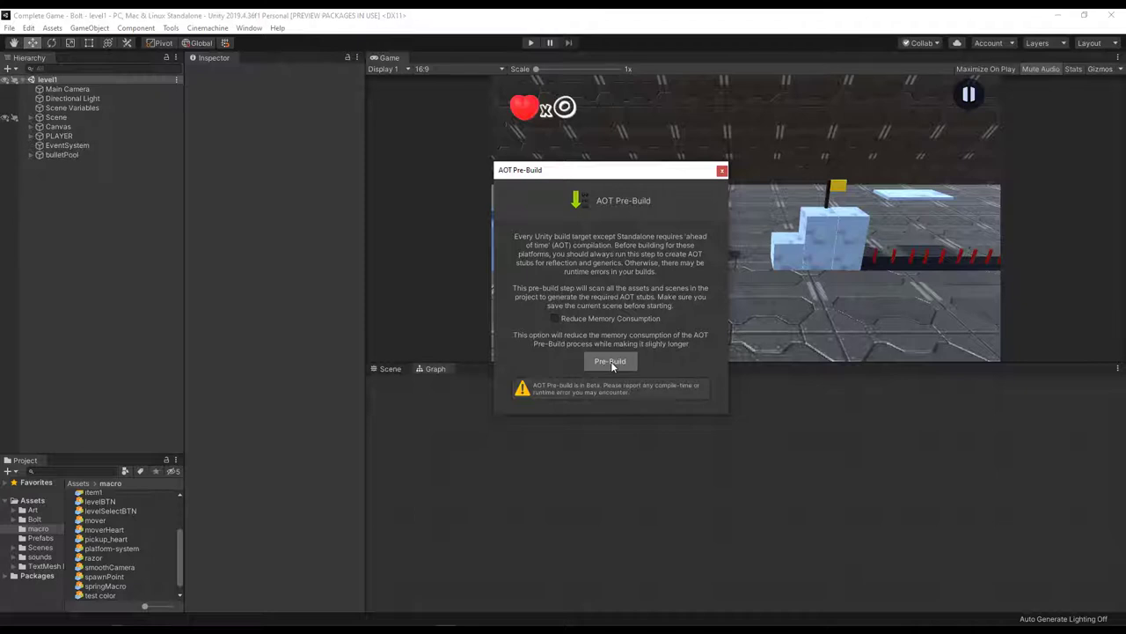
Run the AOT Pre-Build to completion and confirm the success message with OK.
click(609, 361)
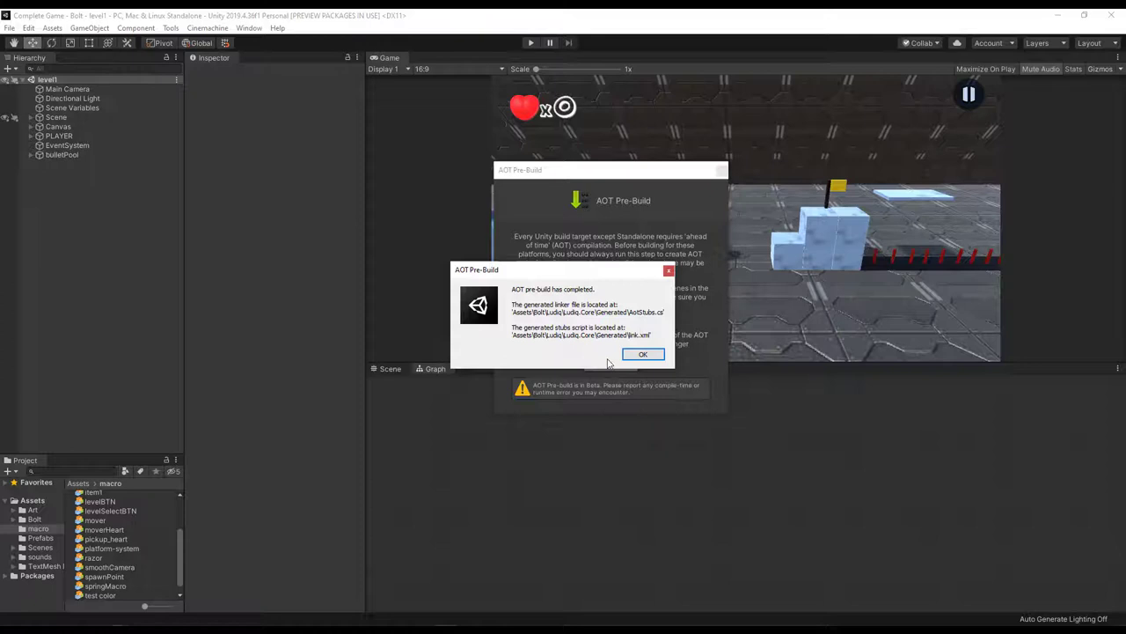
click(644, 354)
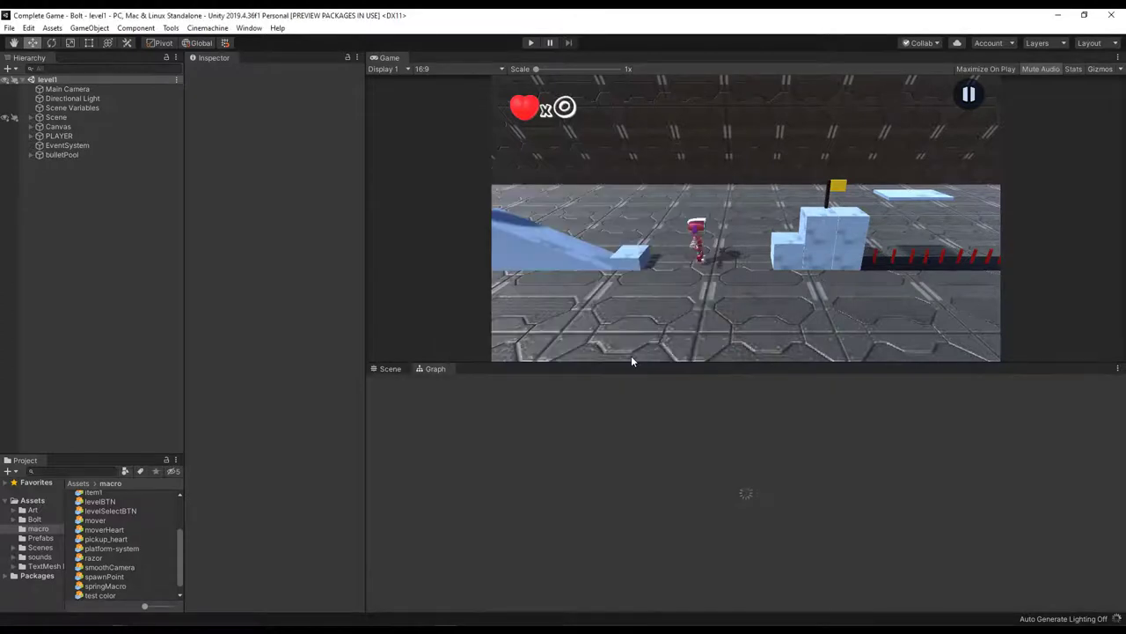